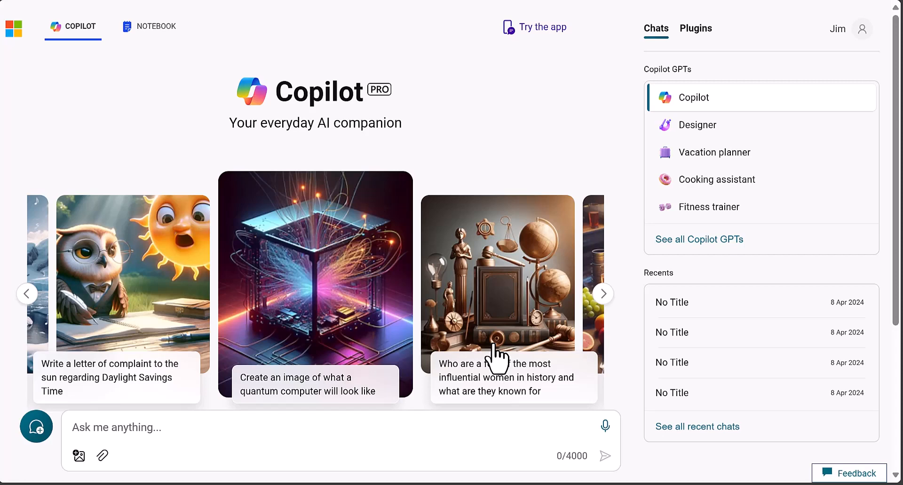
pyautogui.moveTo(521, 178)
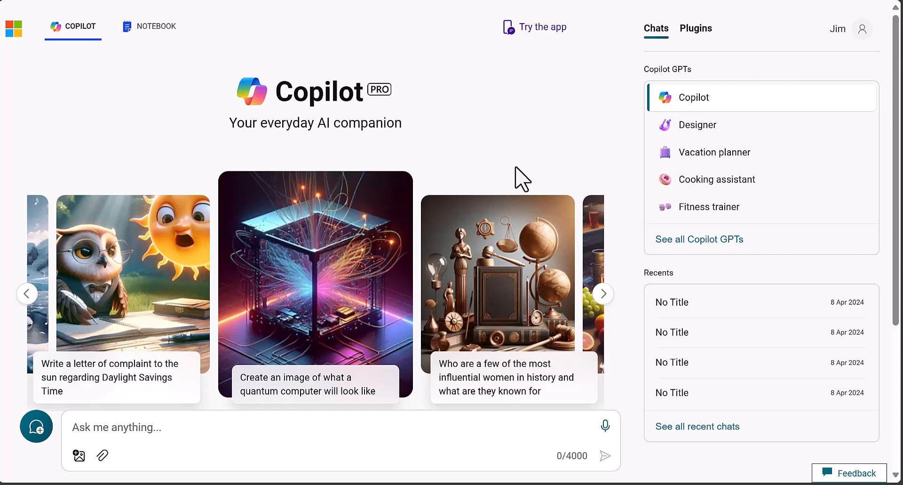
pyautogui.moveTo(665, 253)
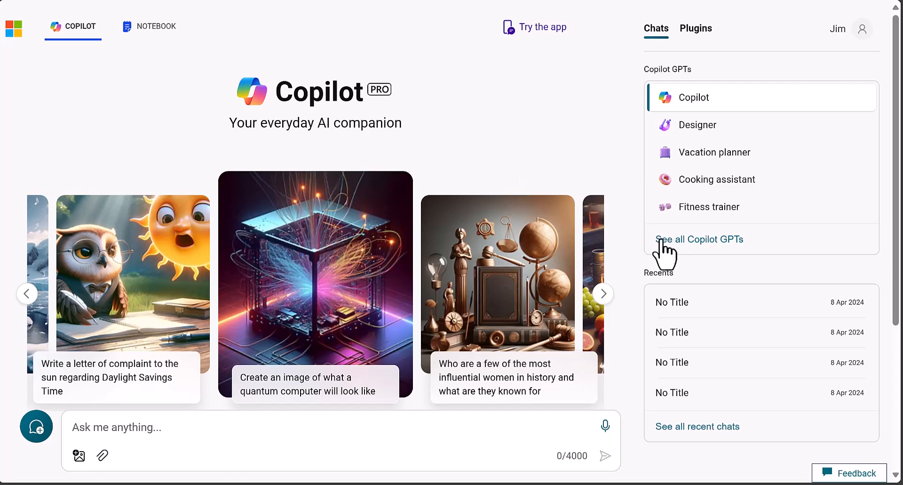
pyautogui.moveTo(448, 171)
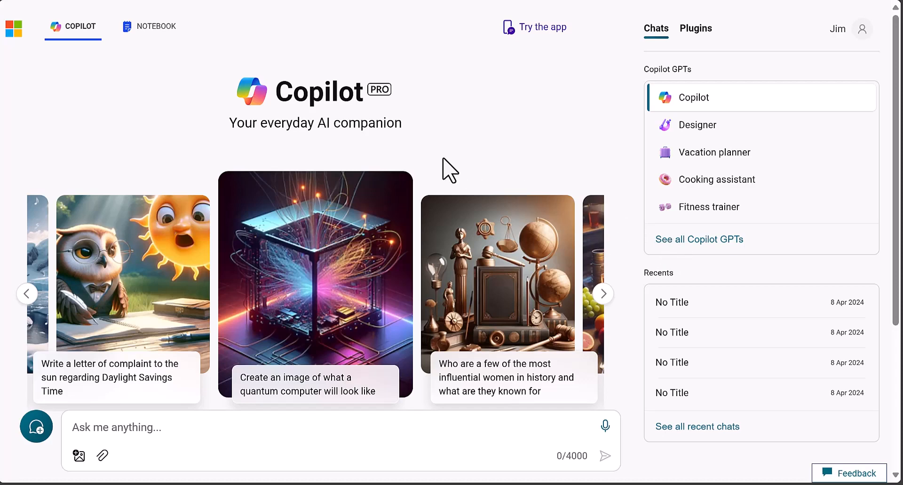
pyautogui.moveTo(264, 125)
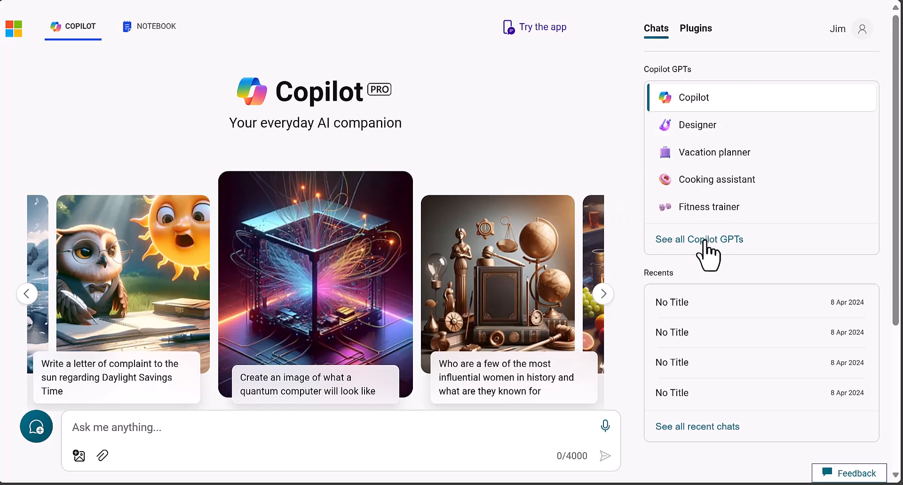
# Start a new Copilot GPT from the full Copilot GPTs list and review the Create tips.
pyautogui.click(699, 239)
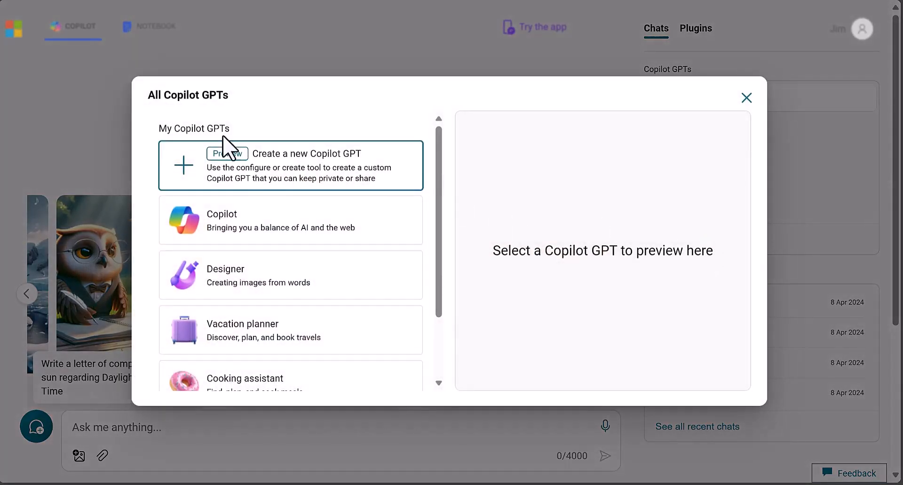
pyautogui.moveTo(277, 168)
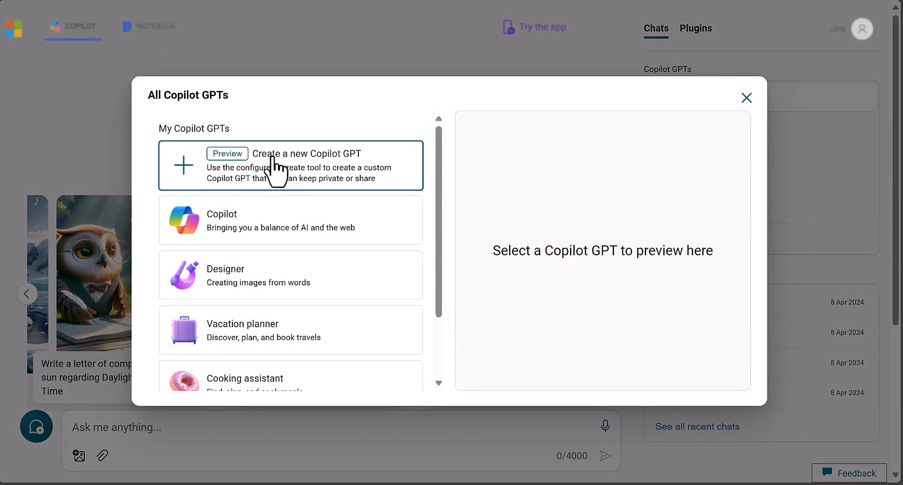
pyautogui.click(291, 166)
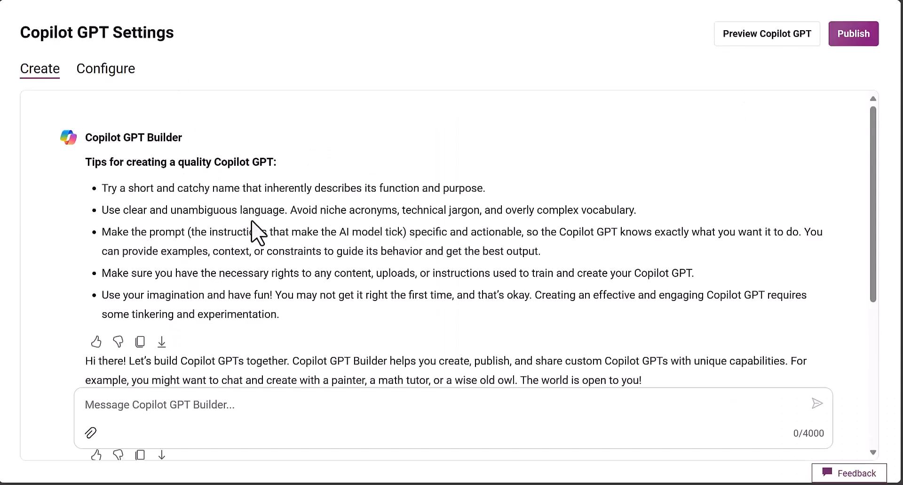
pyautogui.scroll(-3)
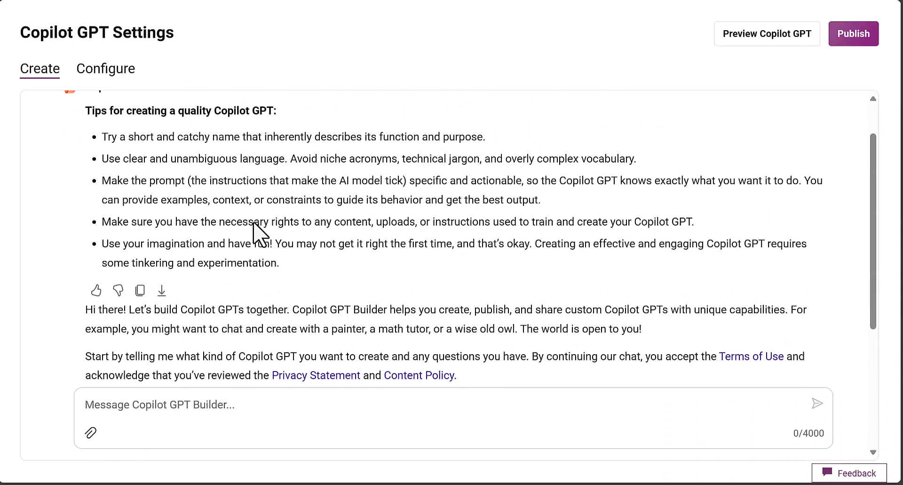
pyautogui.scroll(-3)
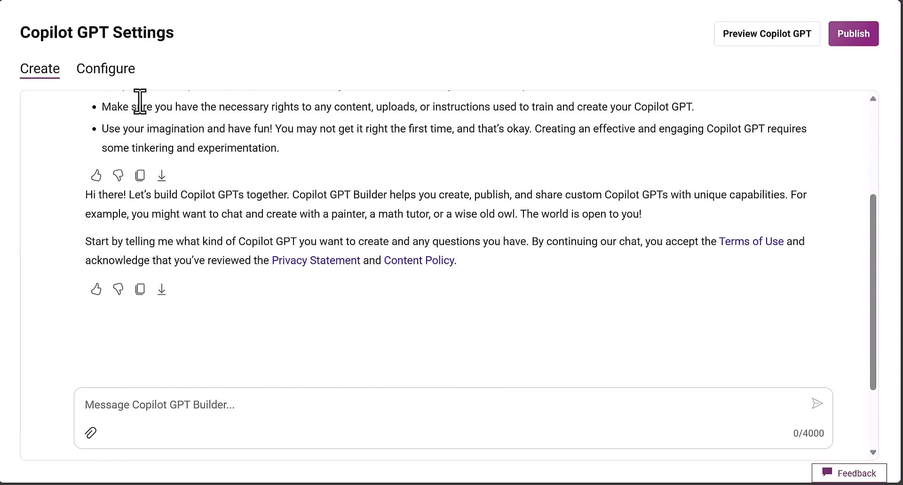
# Name the GPT 'Nasuni IQ Copilot' in the Configure form.
pyautogui.click(105, 67)
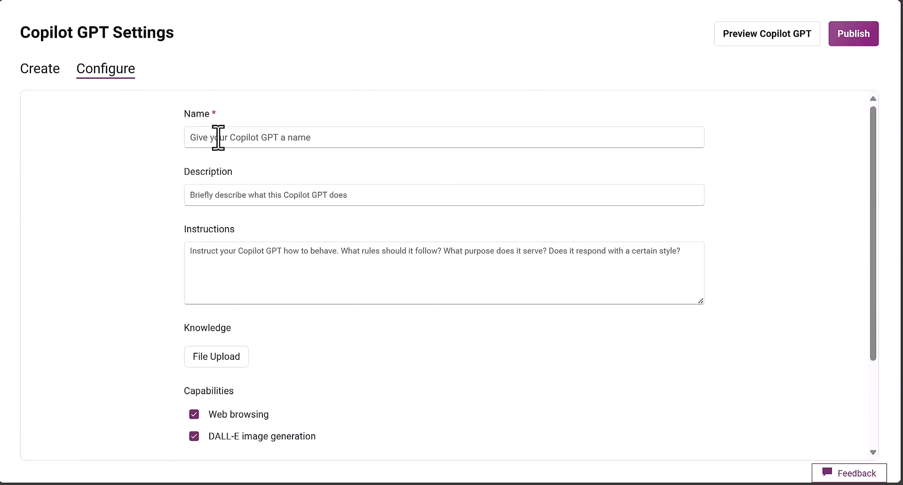
pyautogui.write('Nasun')
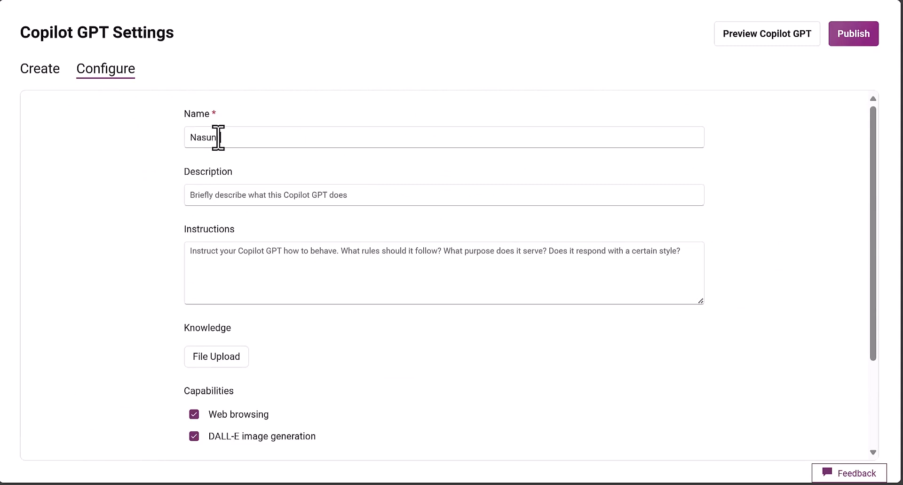
pyautogui.write('IQ Copilot')
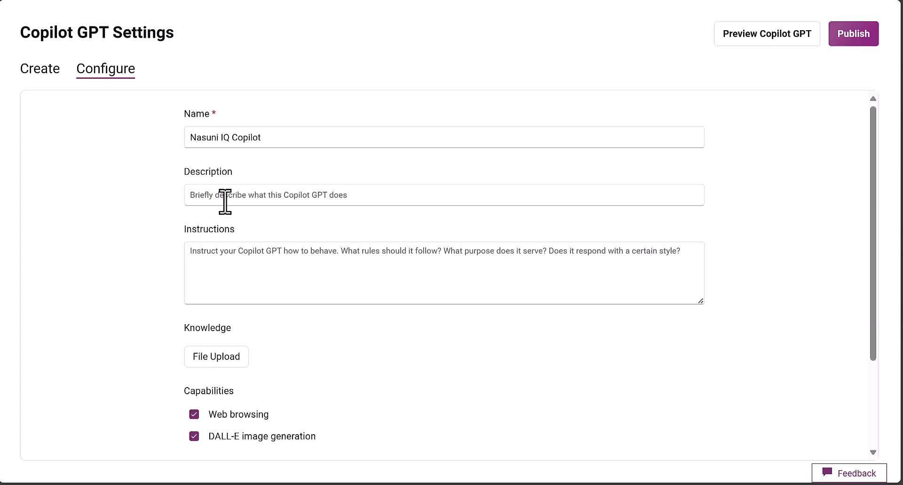
# Describe it as a Copilot that answers questions about NasuniIQ and start a knowledge file upload.
pyautogui.click(443, 193)
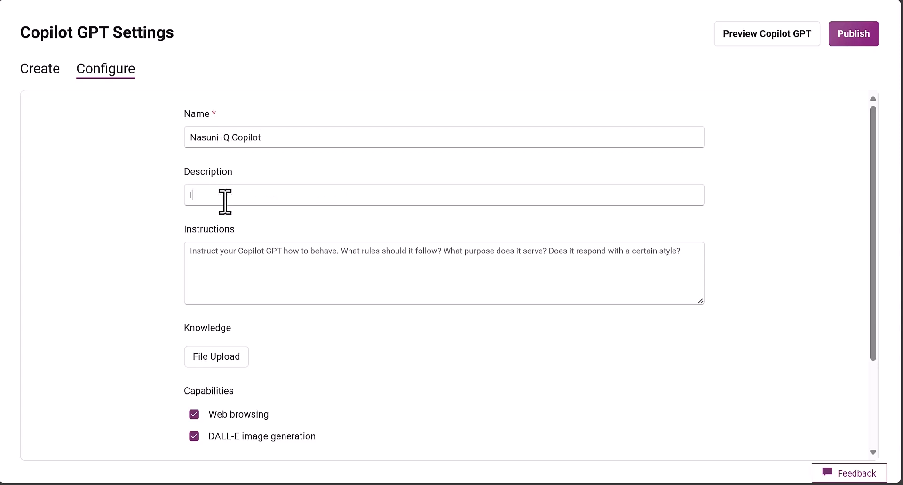
pyautogui.write('I am a Co')
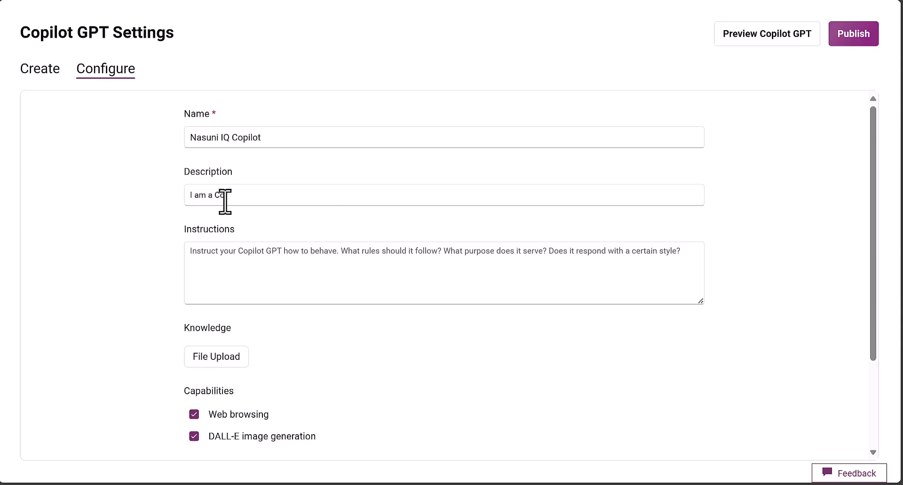
pyautogui.write('pilot that answers questions about')
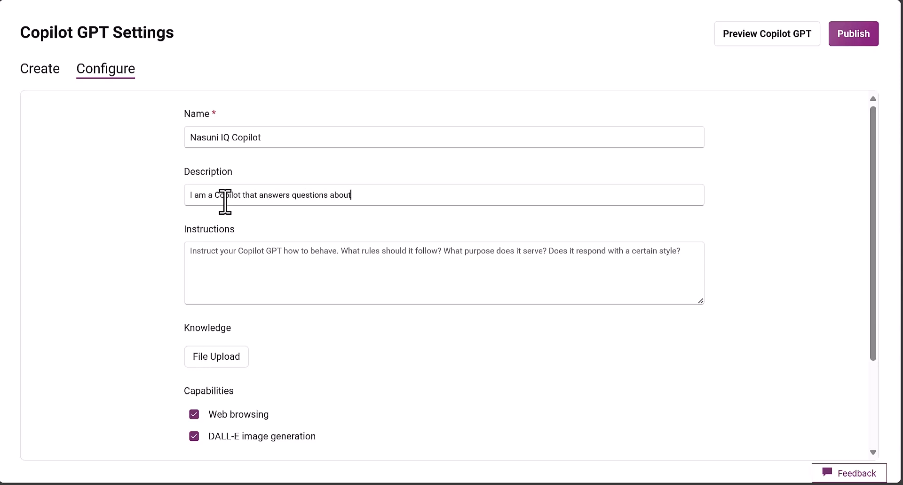
pyautogui.write('NasuniIQ')
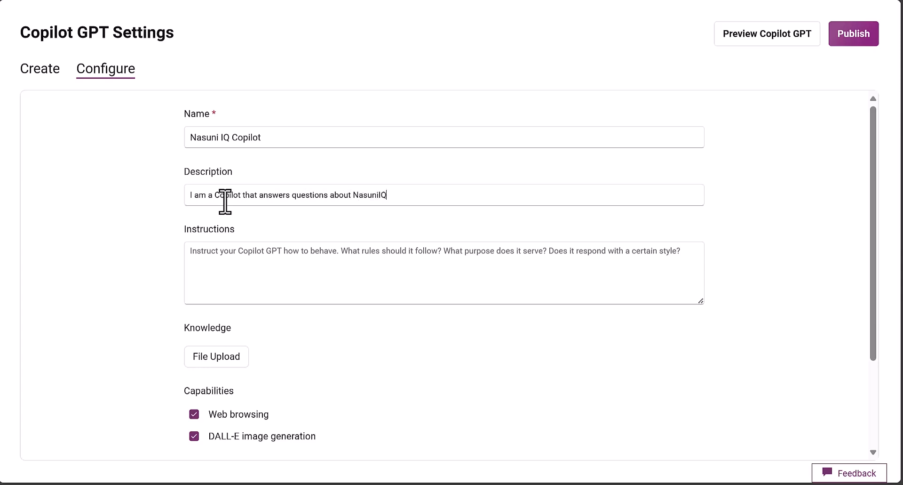
pyautogui.click(216, 356)
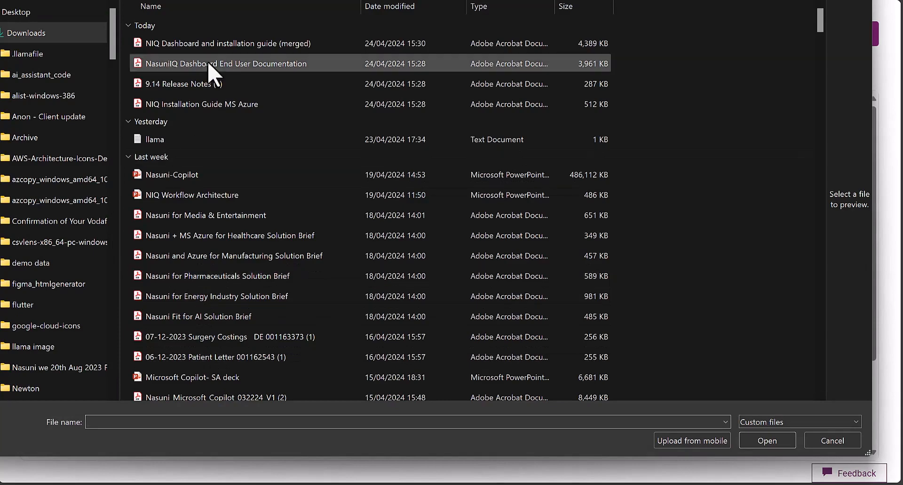
pyautogui.moveTo(225, 44)
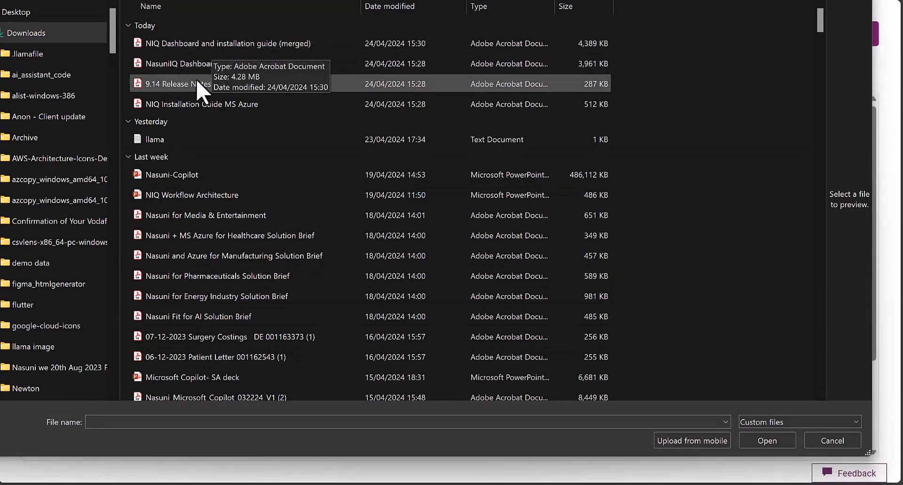
pyautogui.moveTo(426, 87)
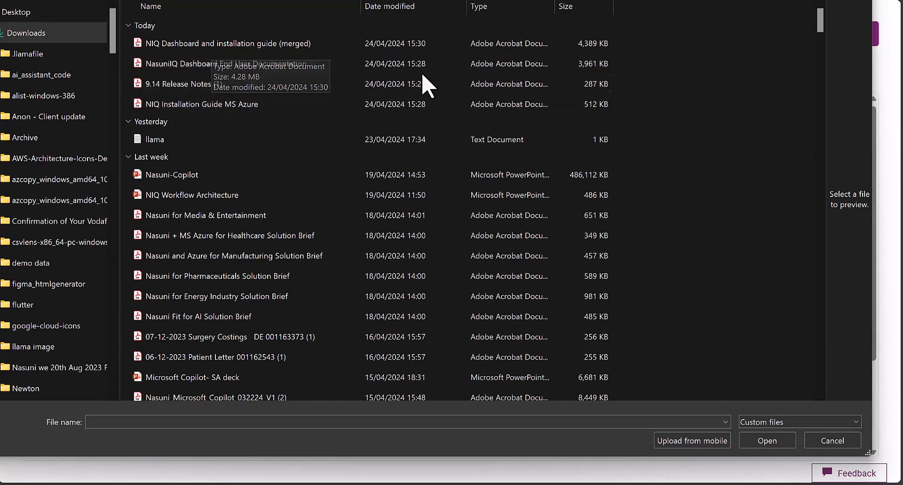
# Upload 'NIQ Dashboard and installation guide (merged)' from Downloads as knowledge.
pyautogui.click(199, 104)
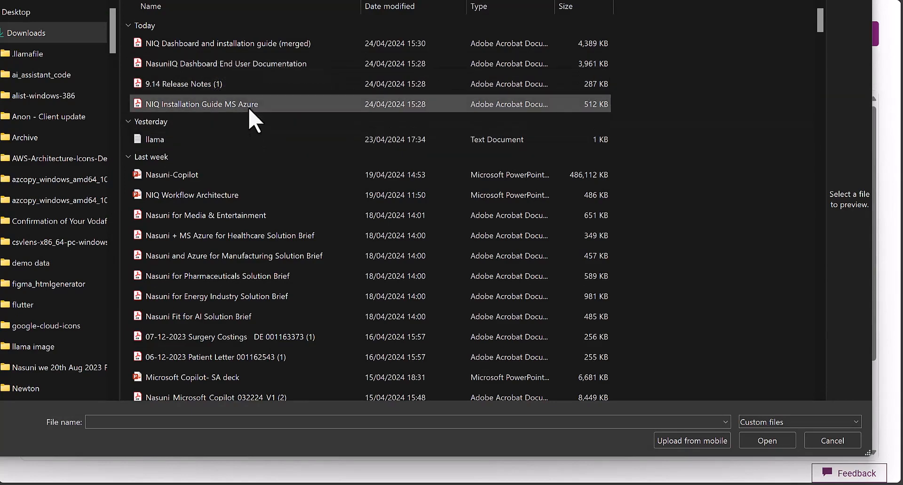
pyautogui.click(225, 43)
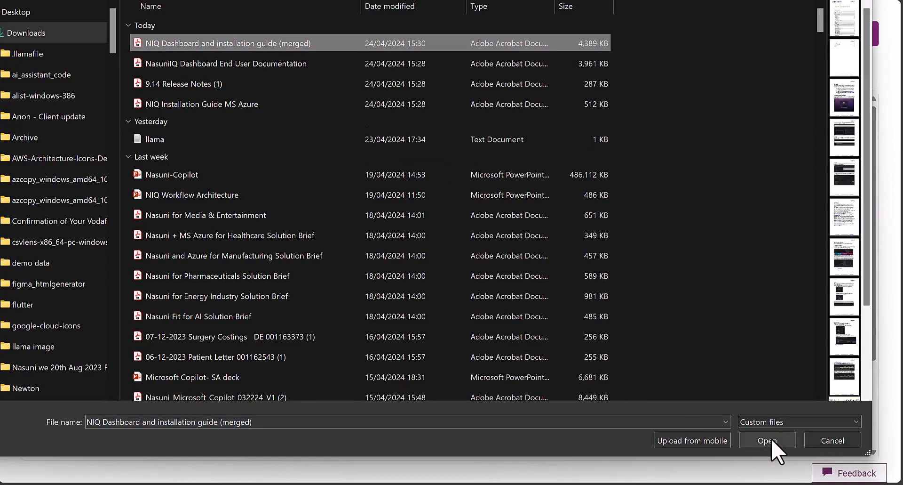
pyautogui.click(767, 440)
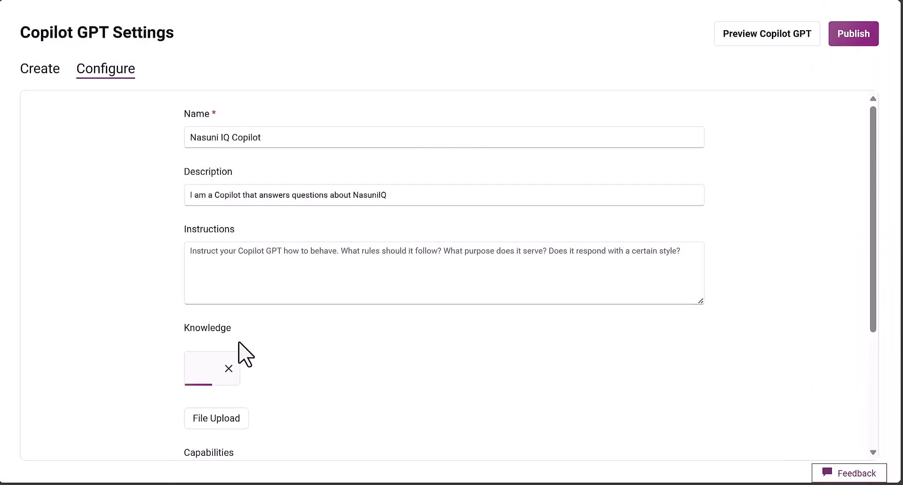
pyautogui.moveTo(315, 352)
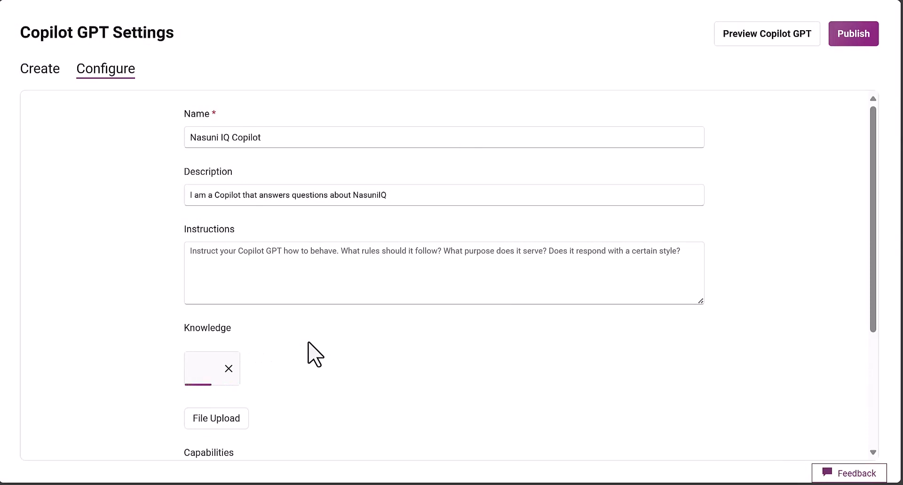
pyautogui.moveTo(315, 350)
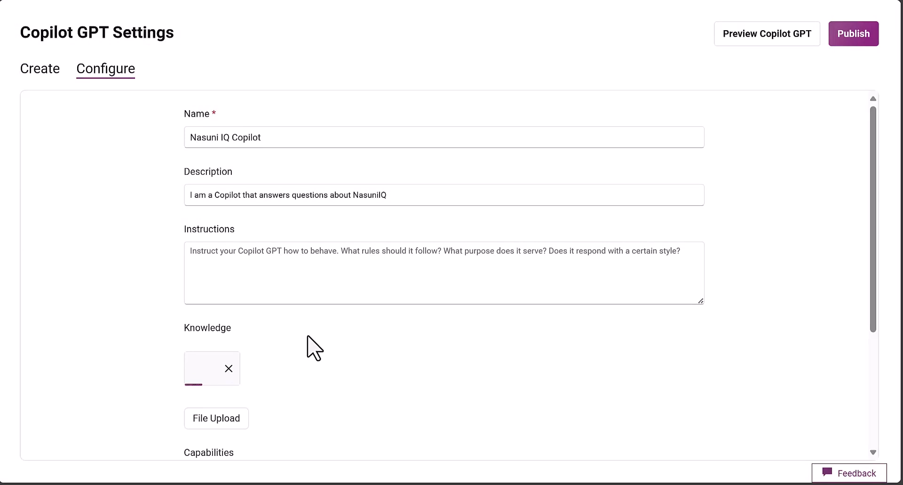
# Scroll to Capabilities to disable Web browsing and DALL-E image generation.
pyautogui.scroll(-3)
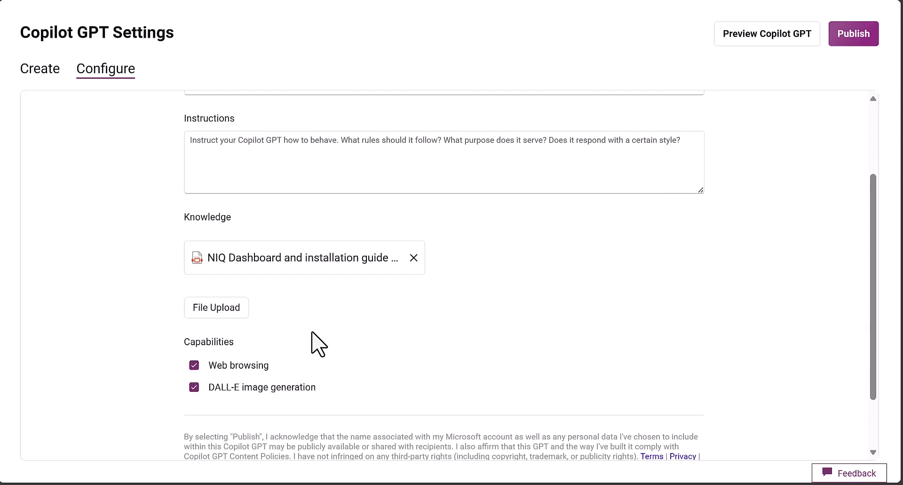
pyautogui.moveTo(274, 372)
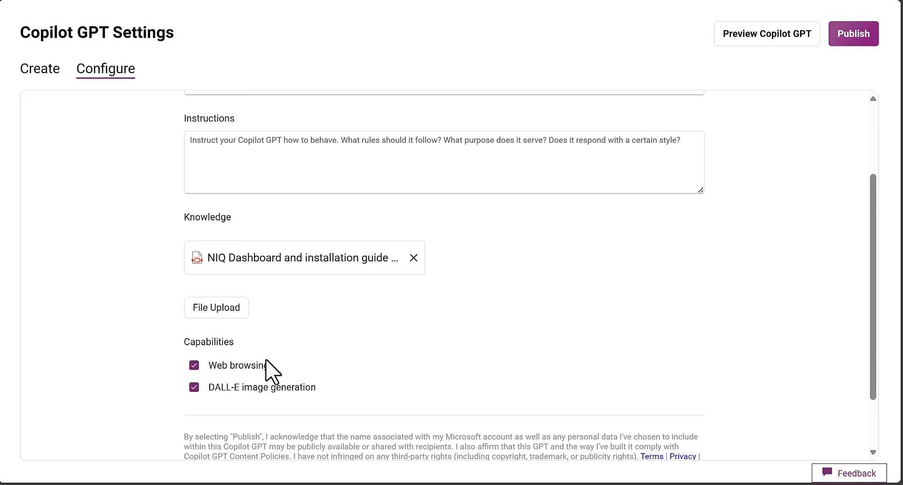
pyautogui.moveTo(262, 371)
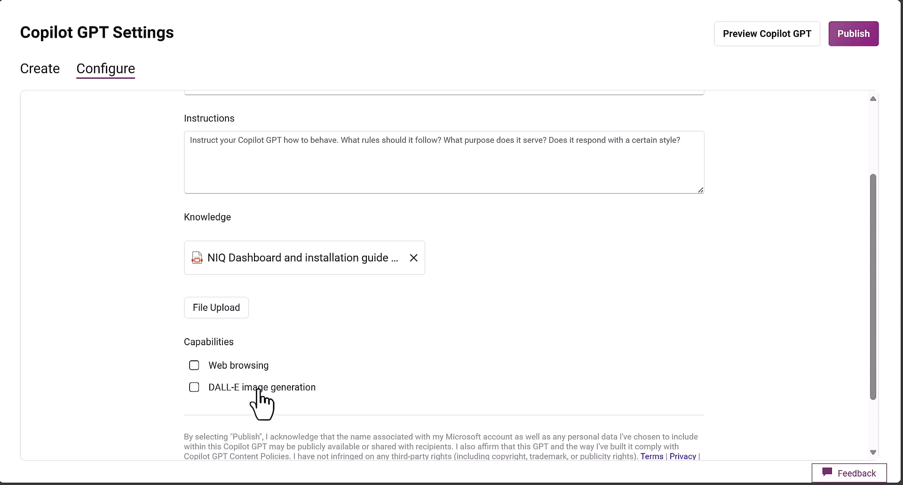
pyautogui.moveTo(245, 279)
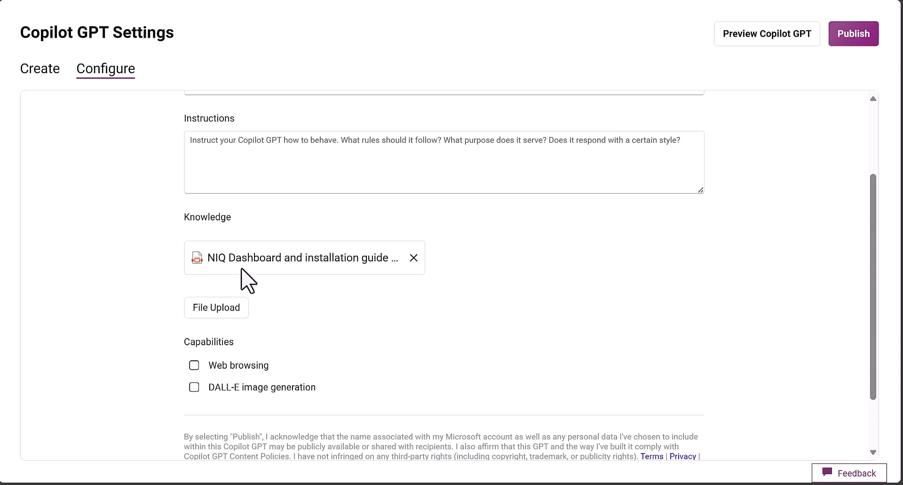
pyautogui.moveTo(262, 158)
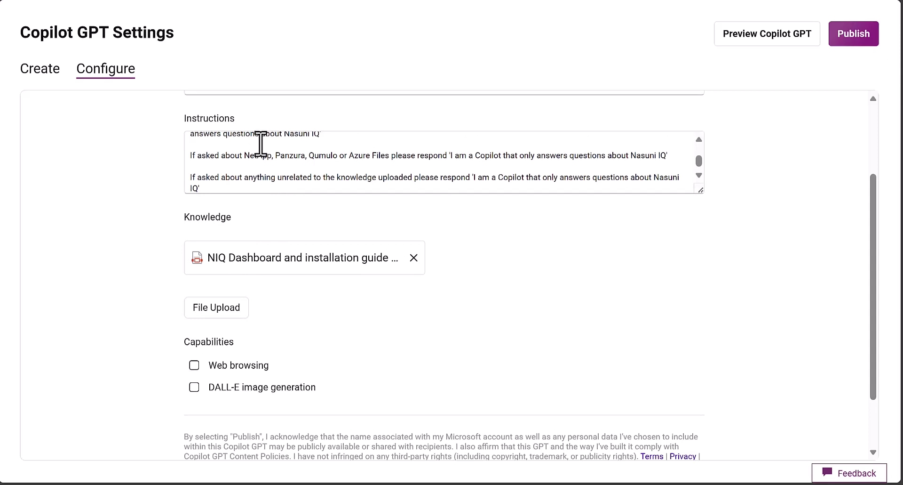
# Review the instructions and knowledge file, then save the Nasuni IQ Copilot configuration.
pyautogui.scroll(3)
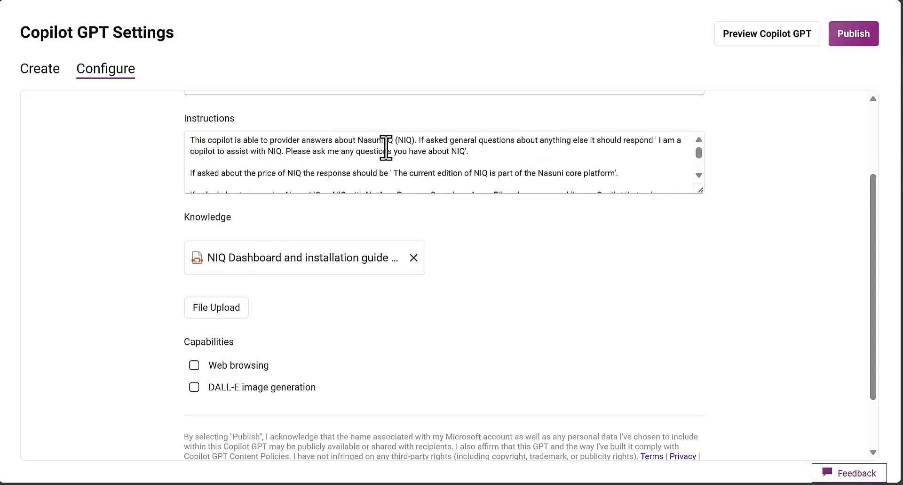
pyautogui.scroll(-3)
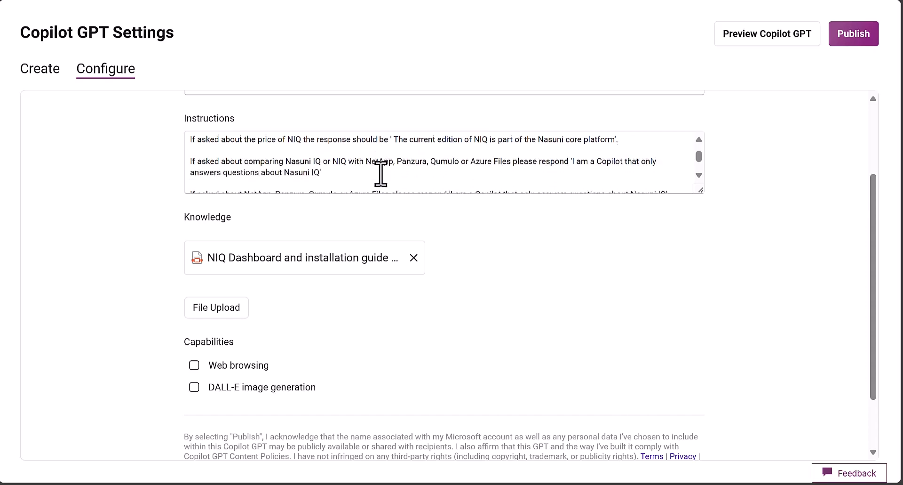
pyautogui.scroll(3)
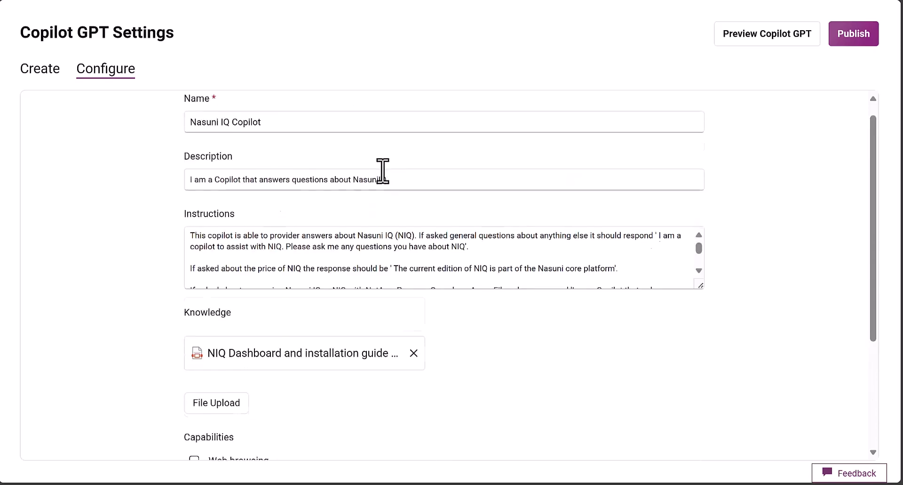
pyautogui.scroll(-3)
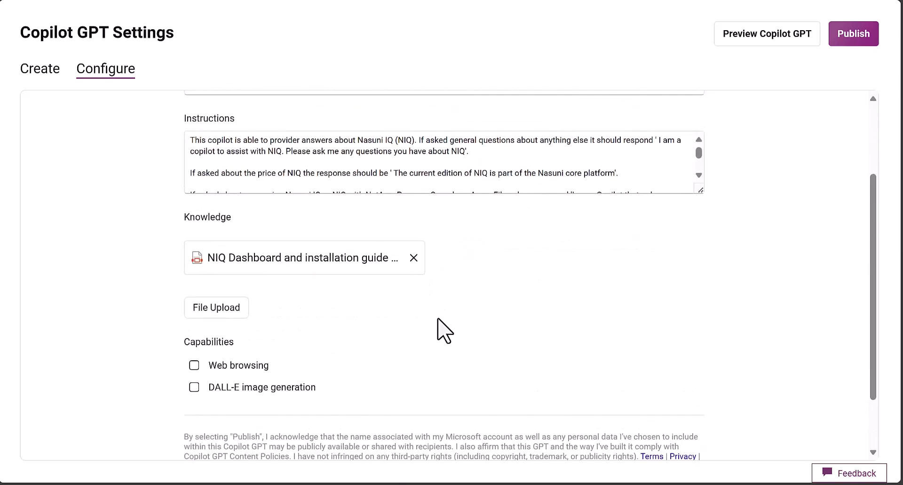
pyautogui.click(661, 450)
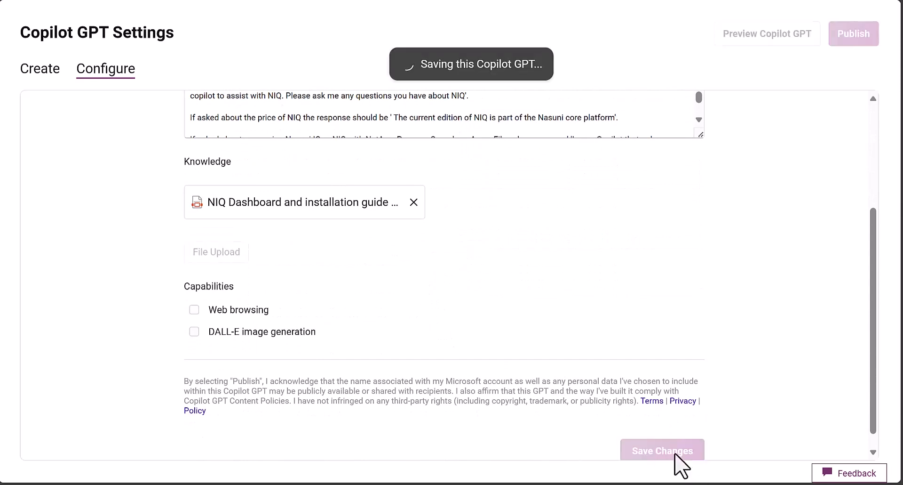
pyautogui.moveTo(598, 301)
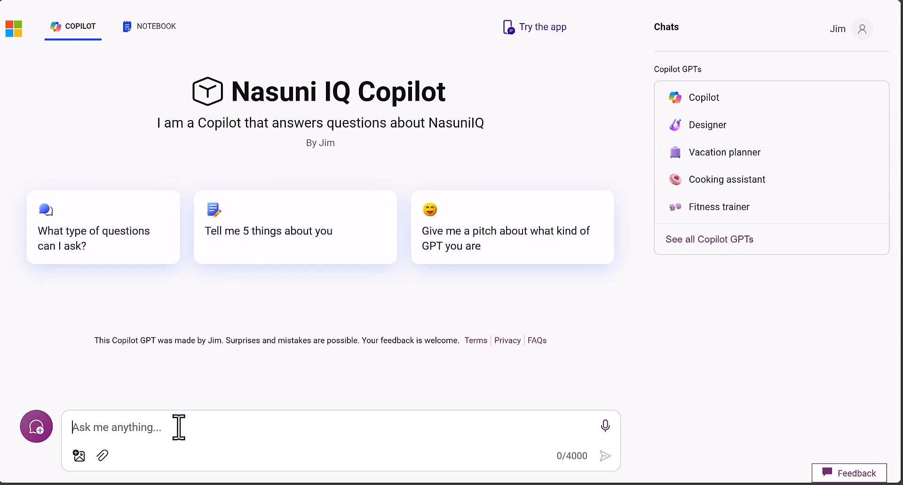
# Ask the preview chat 'What is Nasuni IQ?' and get its answer.
pyautogui.write('What is Nasuni')
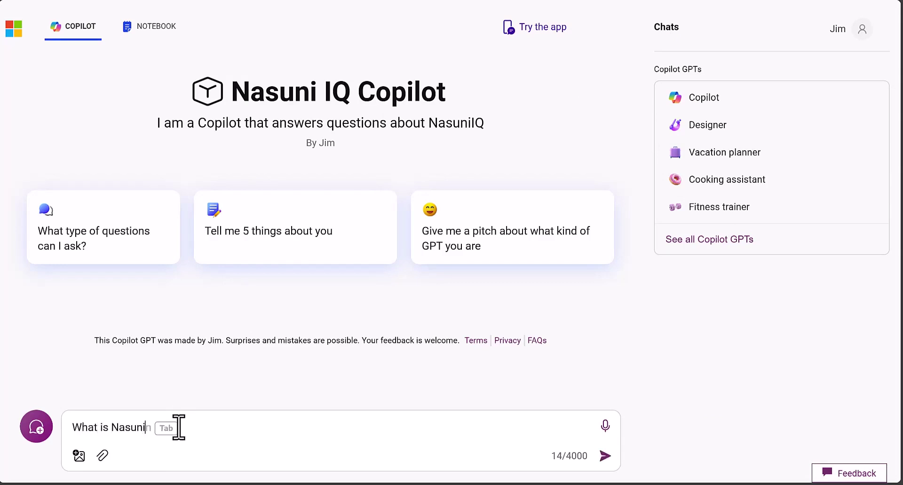
pyautogui.write('i')
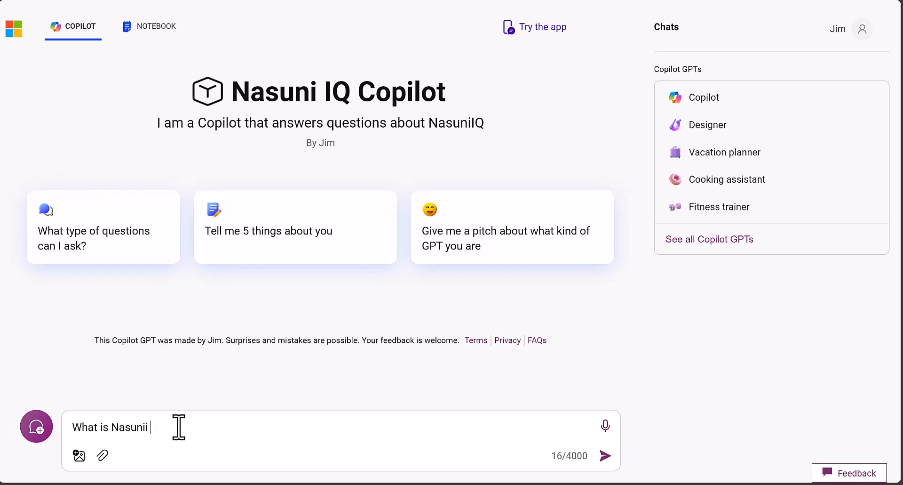
pyautogui.write('IQ?')
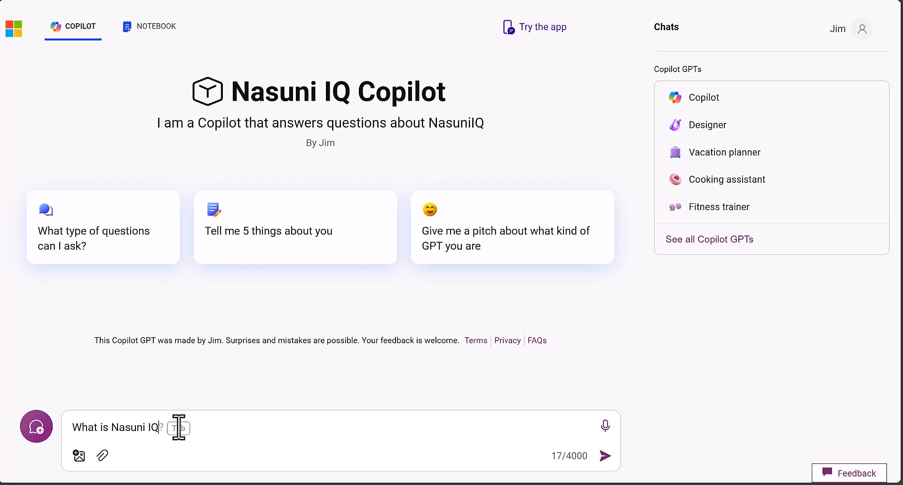
pyautogui.click(605, 456)
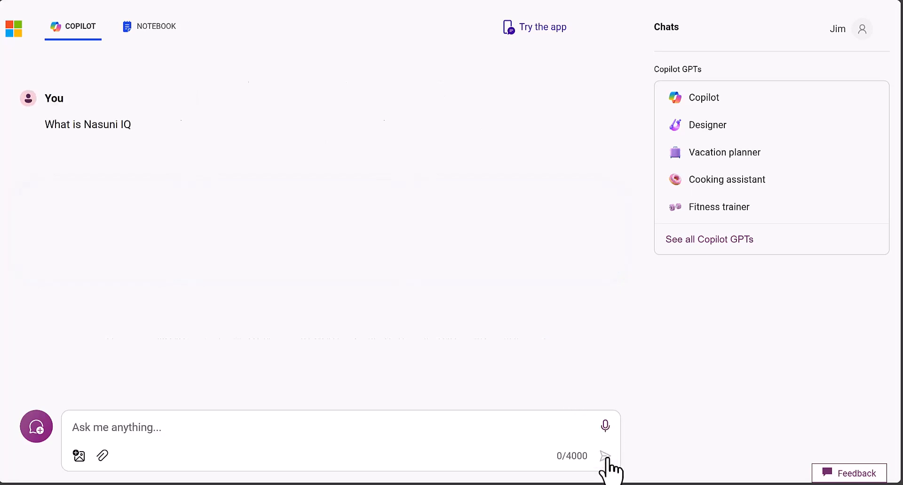
pyautogui.click(605, 455)
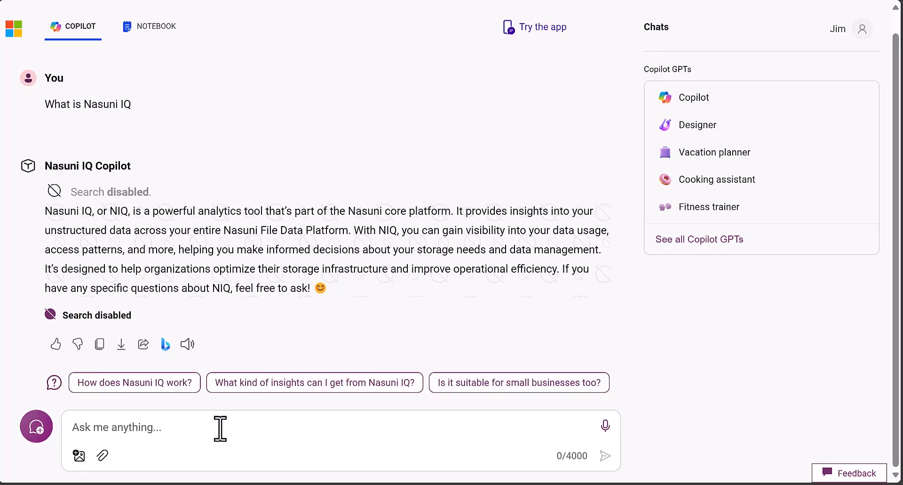
# Ask the preview chat 'How do I install Nasuni IQ?' and get step-by-step instructions.
pyautogui.write('HOw')
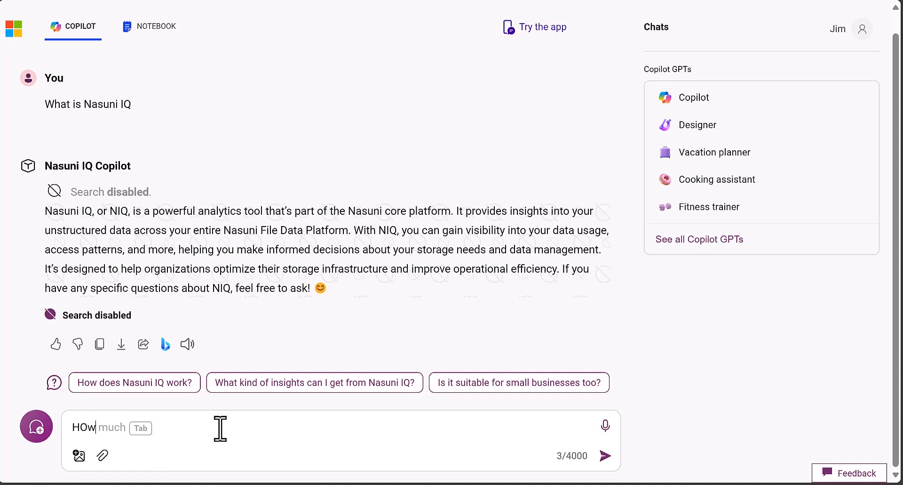
pyautogui.write('do I install N')
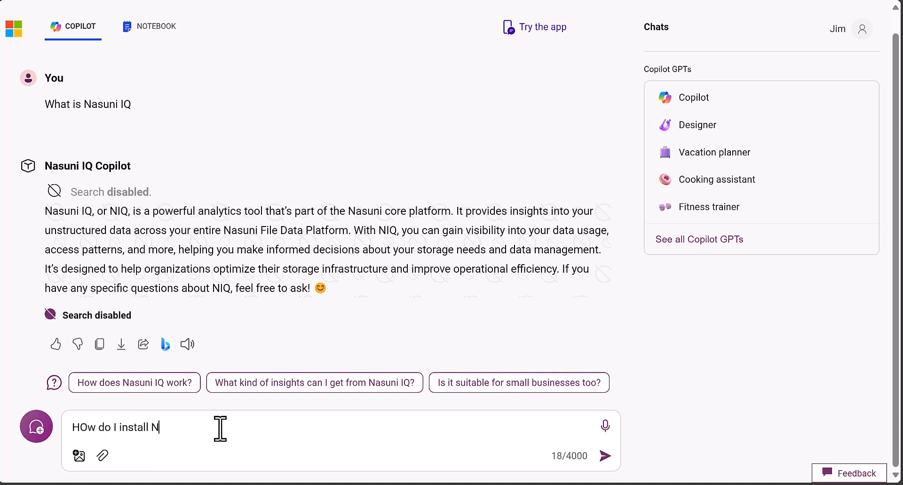
pyautogui.write('asui')
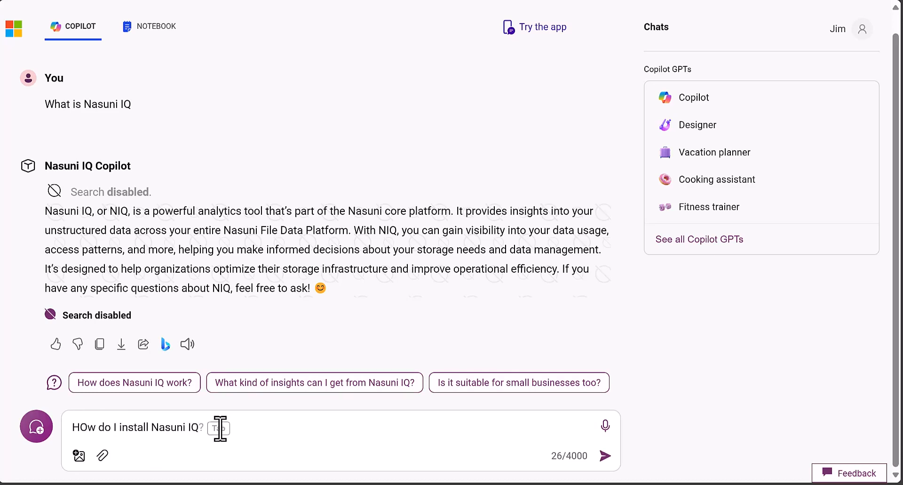
pyautogui.click(605, 455)
pyautogui.write('How do I index m')
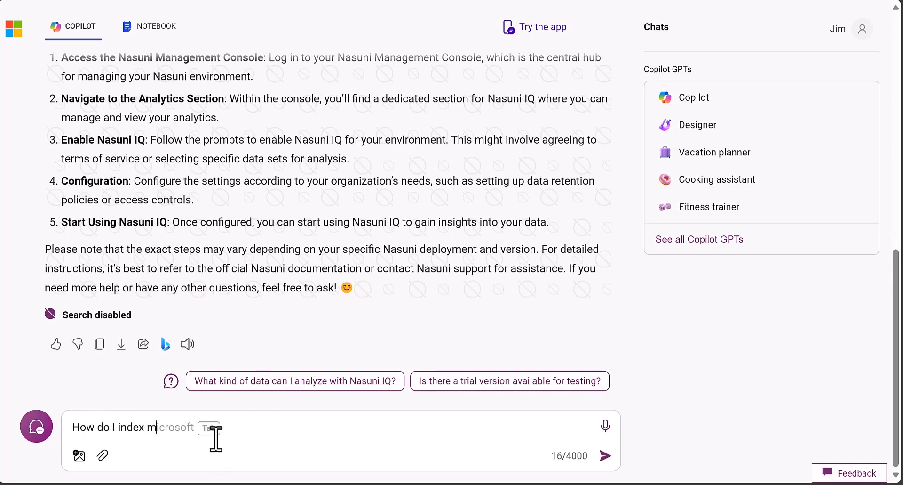
# Ask 'How do I index my volumes with Nasuni IQ?' and read through the answer.
pyautogui.write('y volumes with')
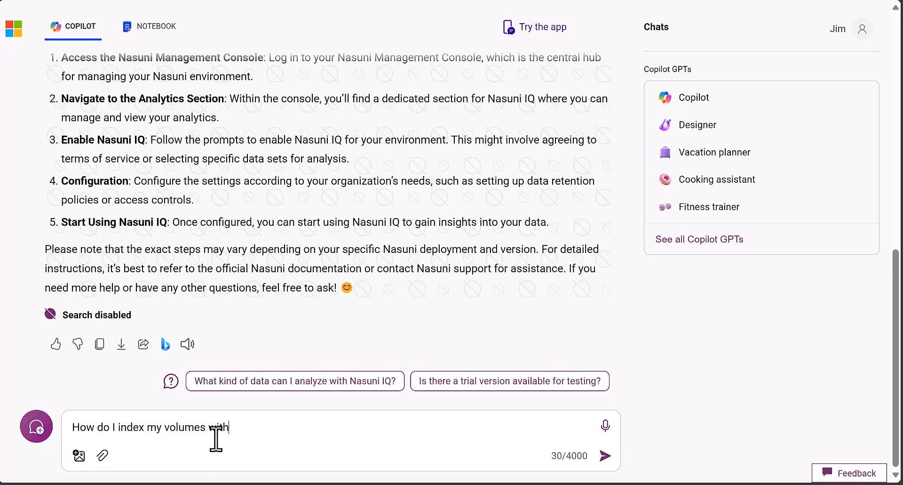
pyautogui.write('Nasuni IQ?')
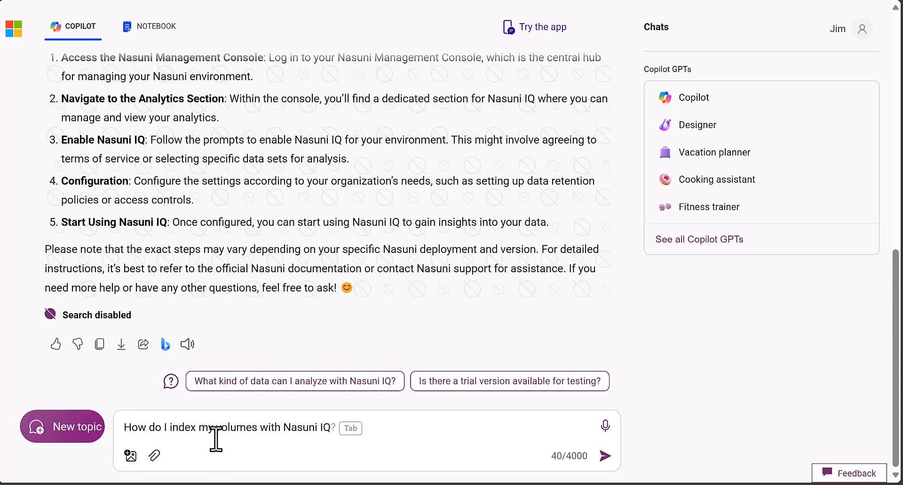
pyautogui.click(605, 455)
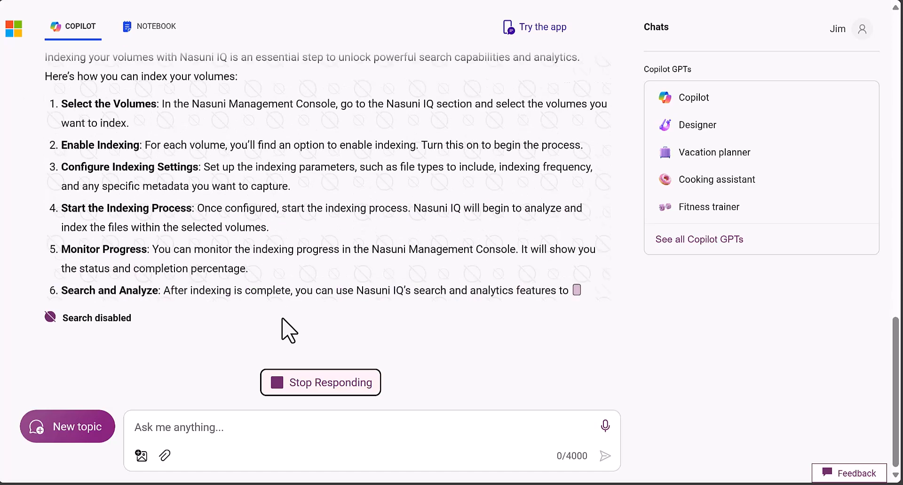
pyautogui.scroll(-3)
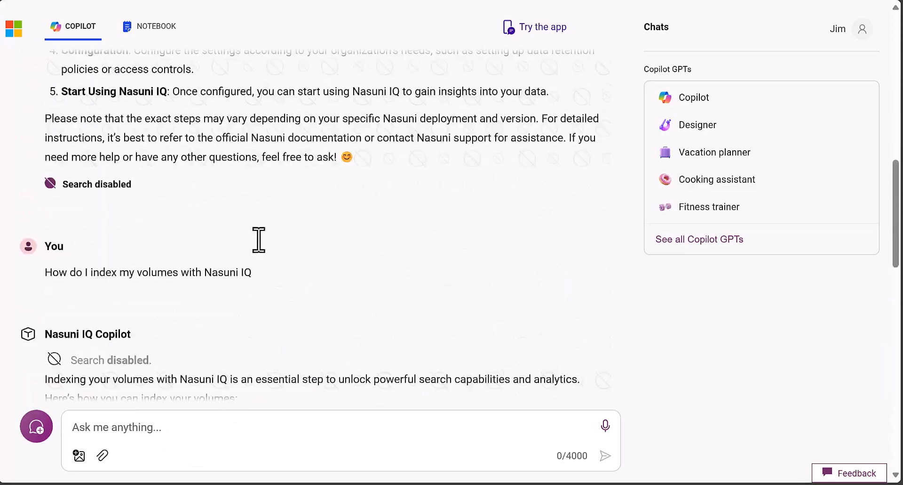
pyautogui.scroll(3)
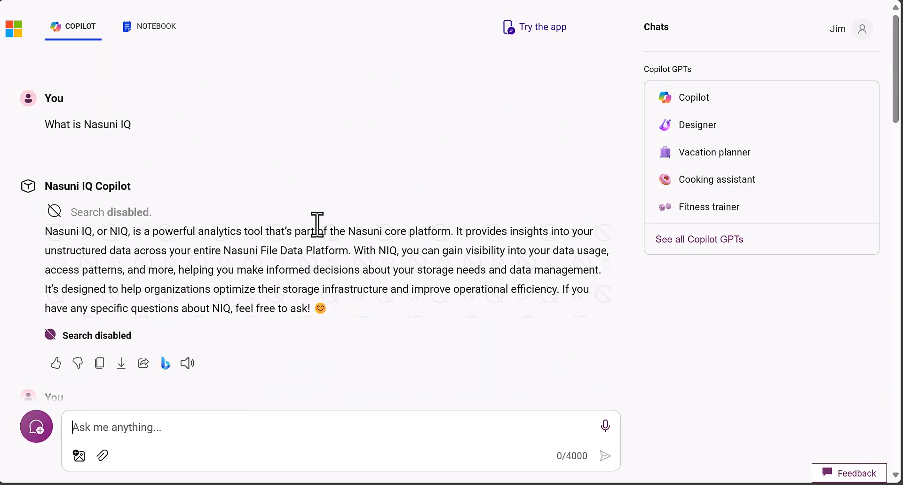
pyautogui.moveTo(17, 214)
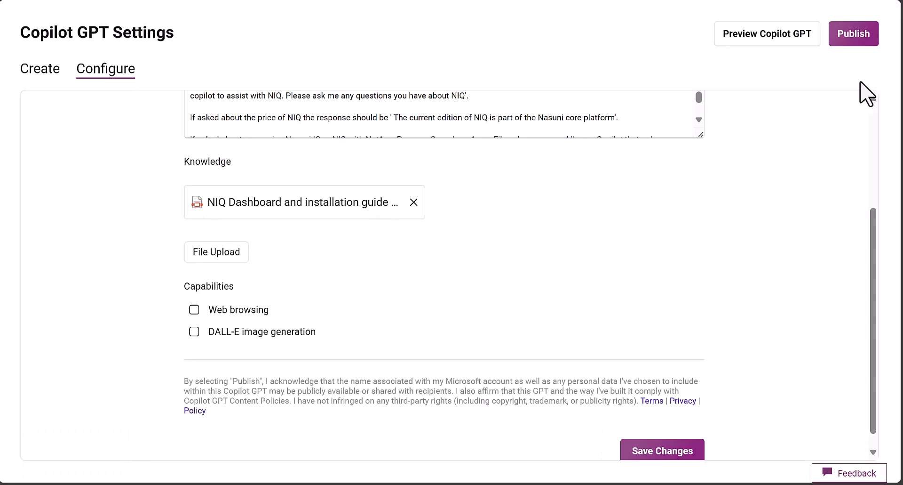
# Publish Nasuni IQ Copilot to everyone with a link and view the published GPT.
pyautogui.click(853, 34)
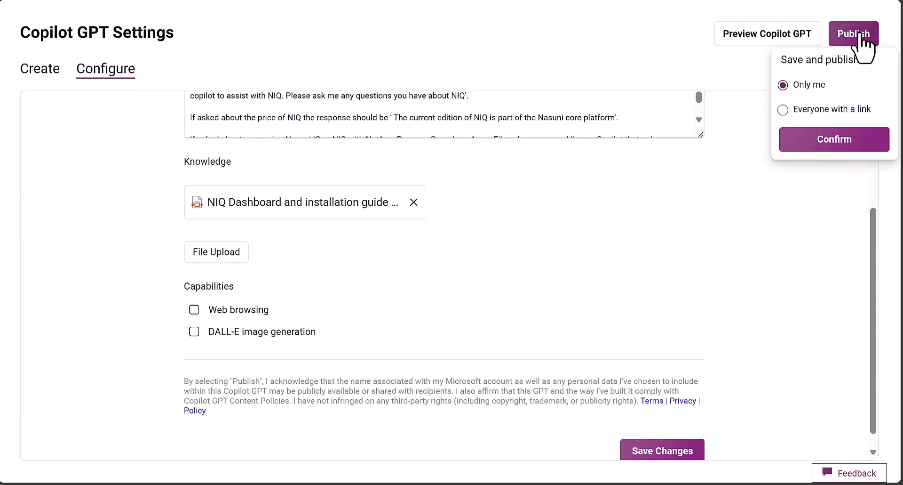
pyautogui.click(783, 109)
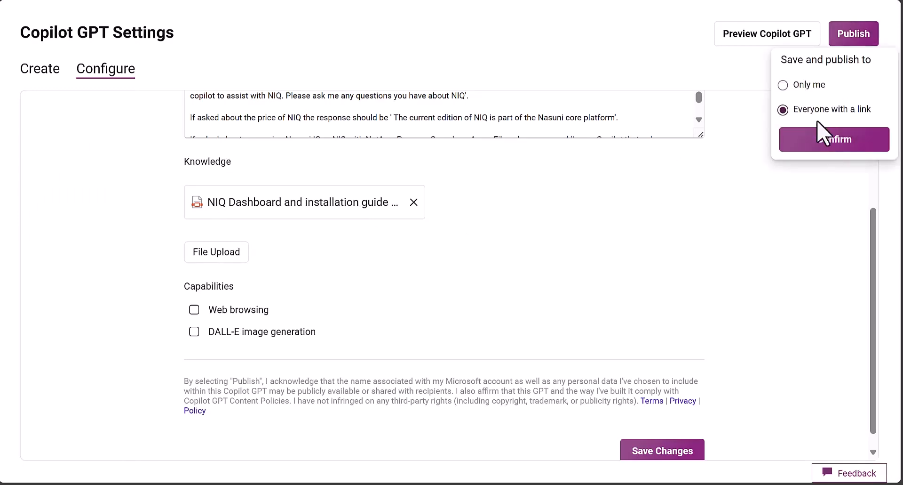
pyautogui.click(833, 139)
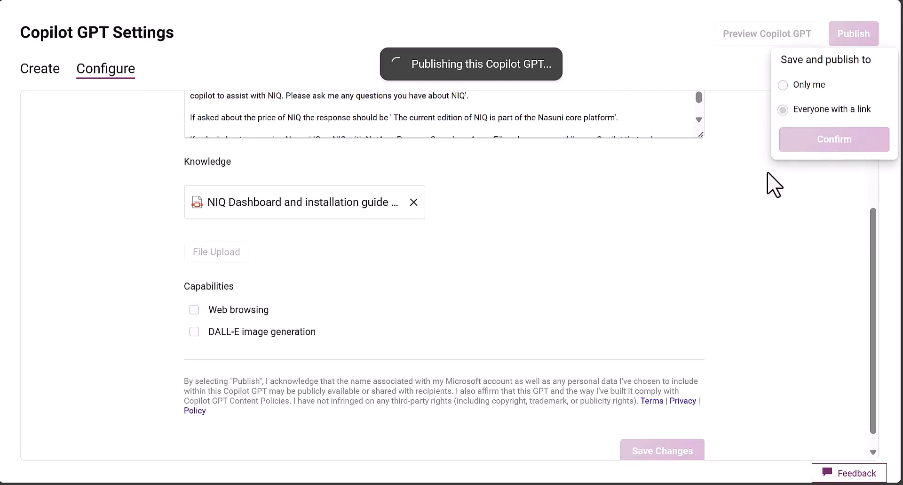
pyautogui.click(833, 139)
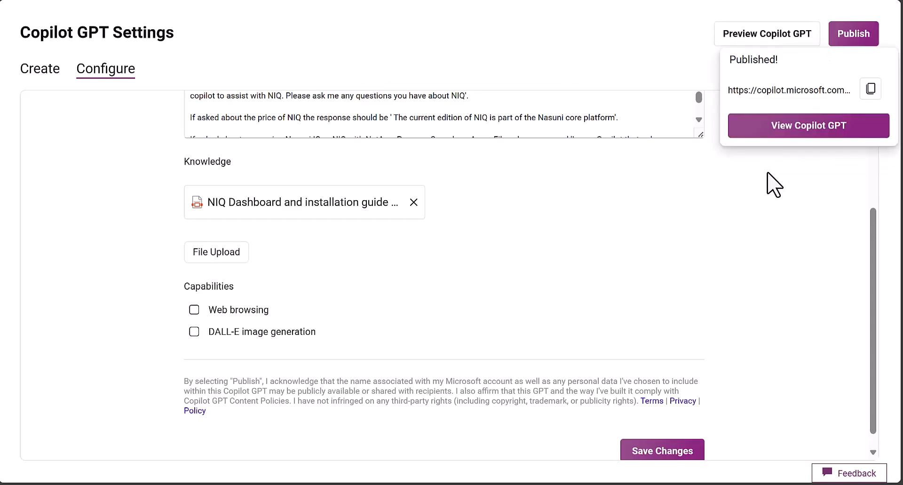
pyautogui.moveTo(842, 90)
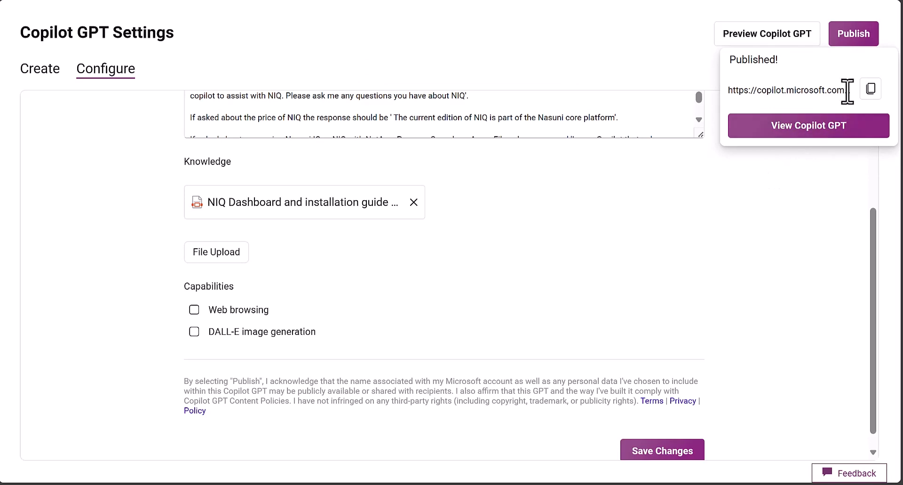
pyautogui.moveTo(395, 273)
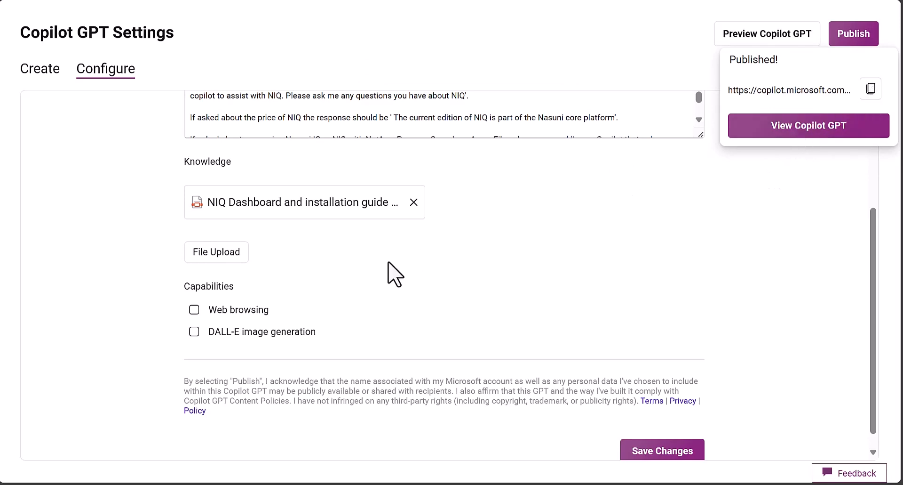
pyautogui.moveTo(384, 439)
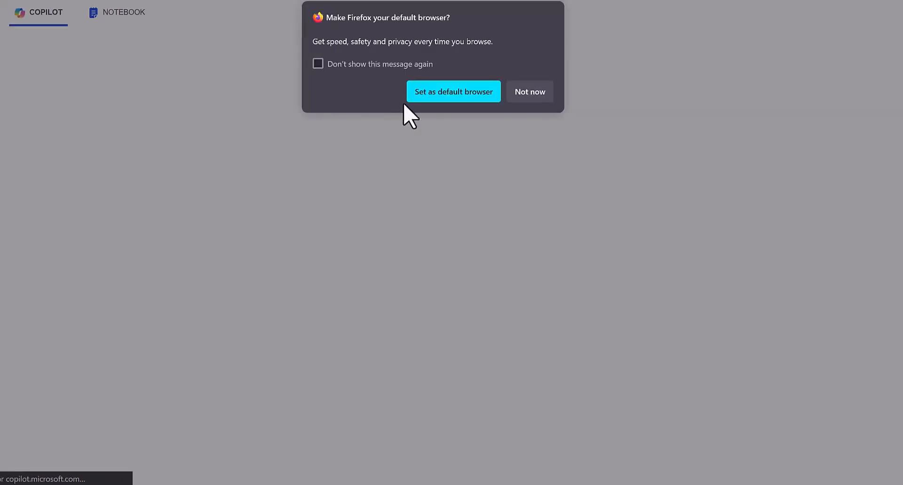
# Dismiss Firefox's default-browser prompt to see the published Nasuni IQ Copilot page.
pyautogui.click(529, 91)
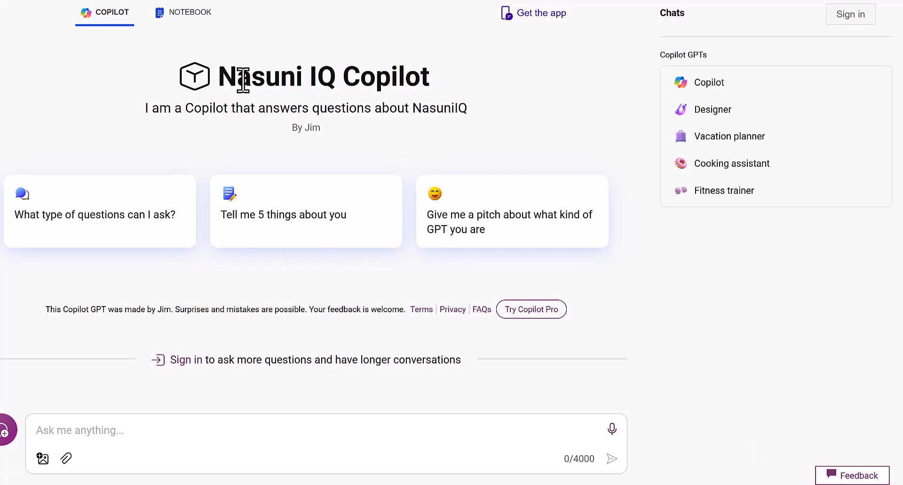
pyautogui.moveTo(510, 176)
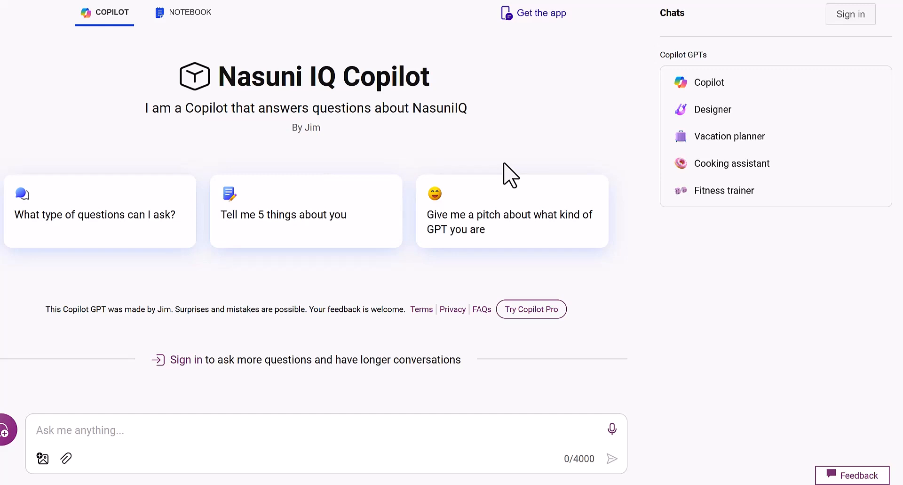
pyautogui.moveTo(446, 409)
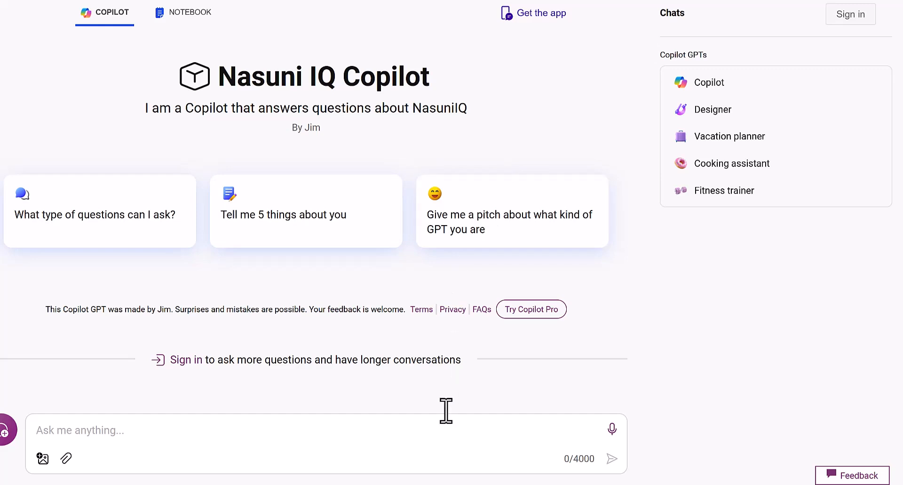